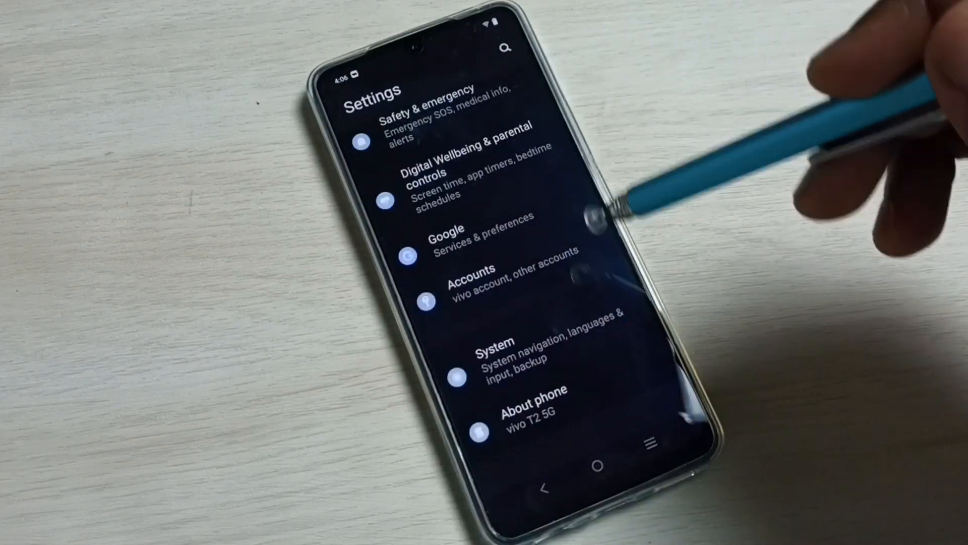
Scroll the System settings list to locate Reset options.
{"action": "scroll", "scroll_direction": "down", "scroll_amount": 3}
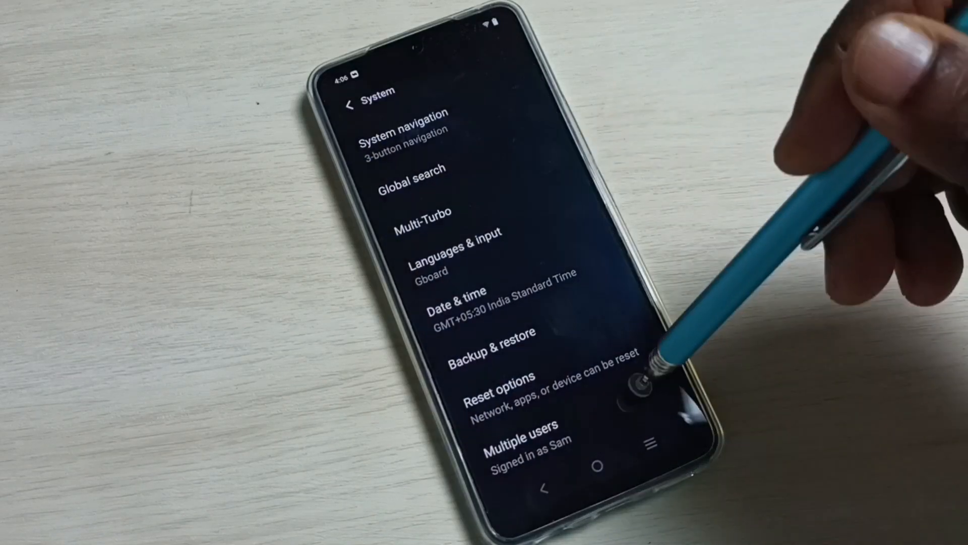
{"action": "scroll", "scroll_direction": "up", "scroll_amount": 3}
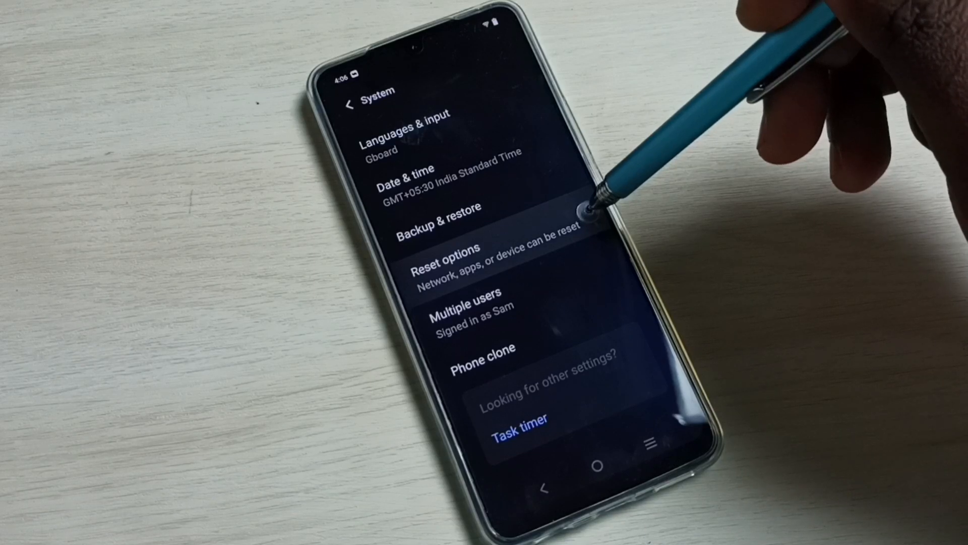
Go through Reset options to the Reset Wi-Fi, mobile & Bluetooth page.
{"action": "left_click", "coordinate": [457, 259]}
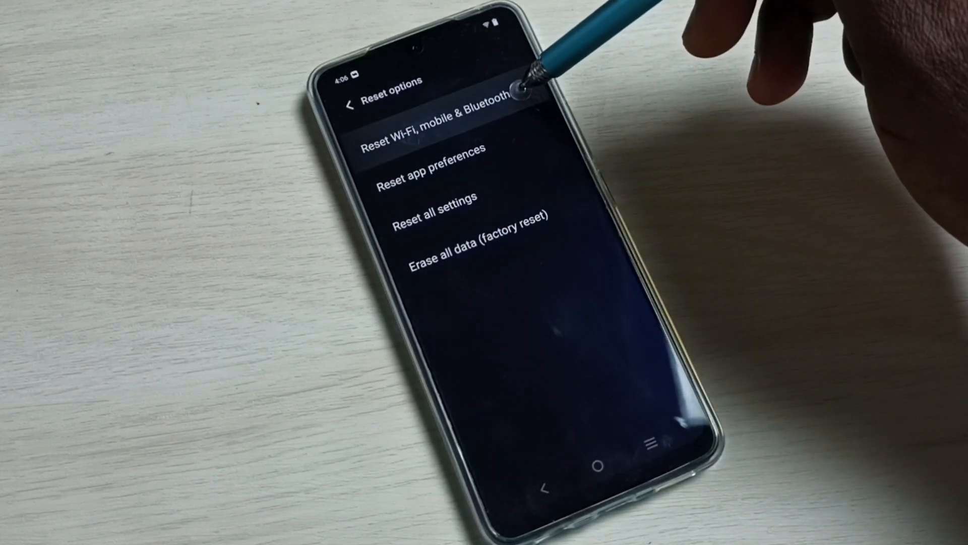
{"action": "left_click", "coordinate": [433, 136]}
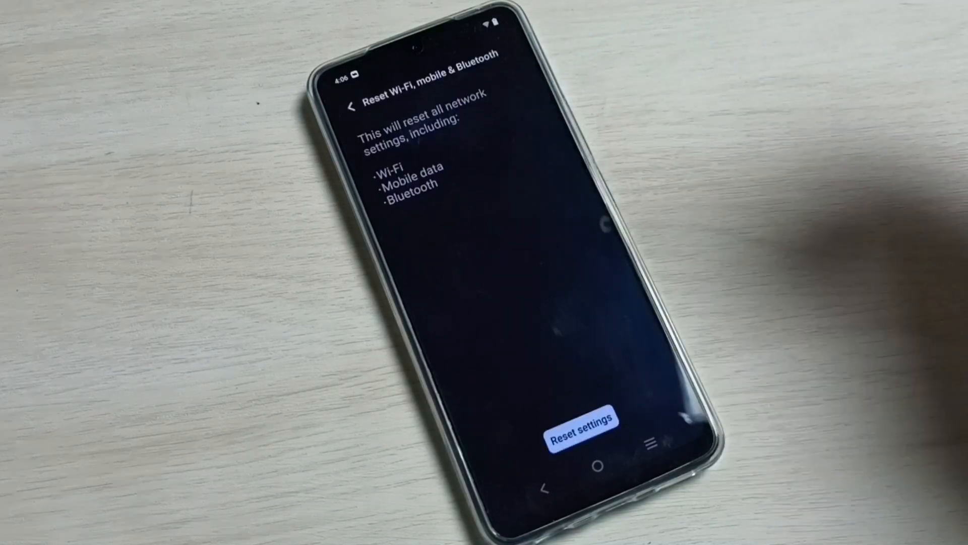